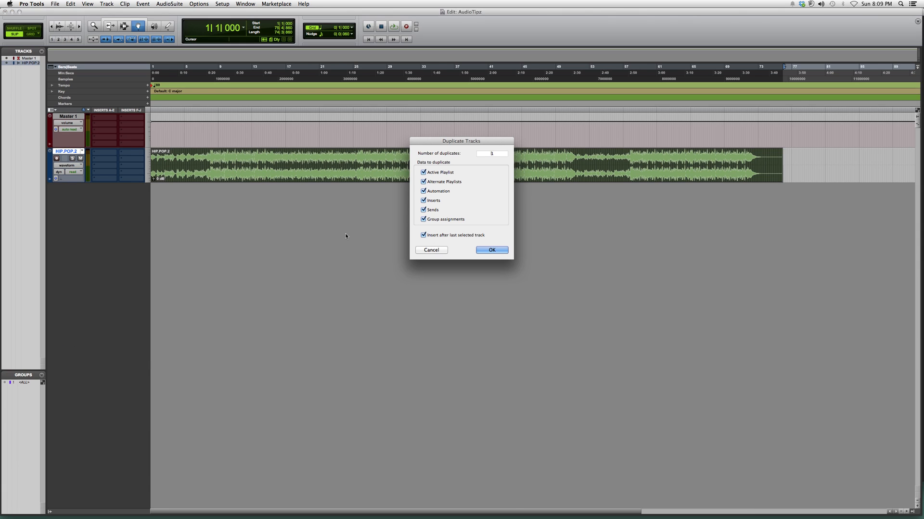
Duplicate the HIP POP 2 vocal track three times, keeping all data options
type("31")
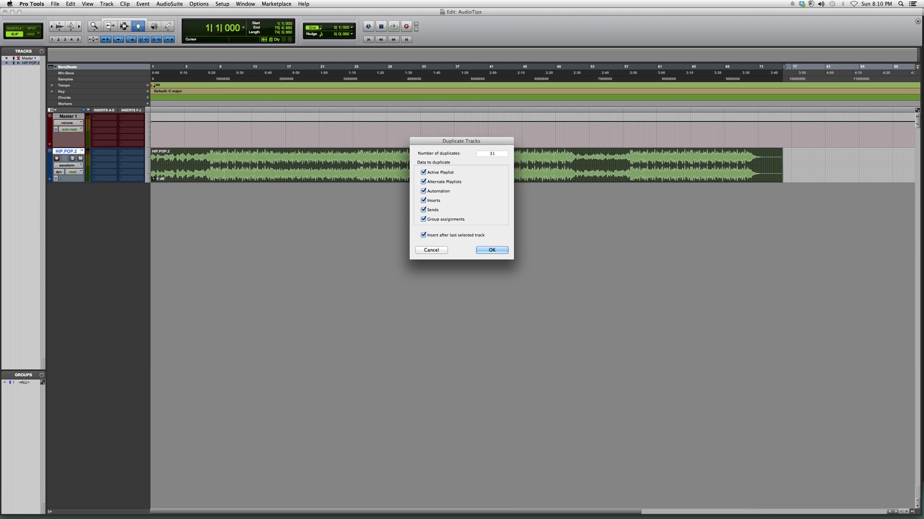
left_click(490, 250)
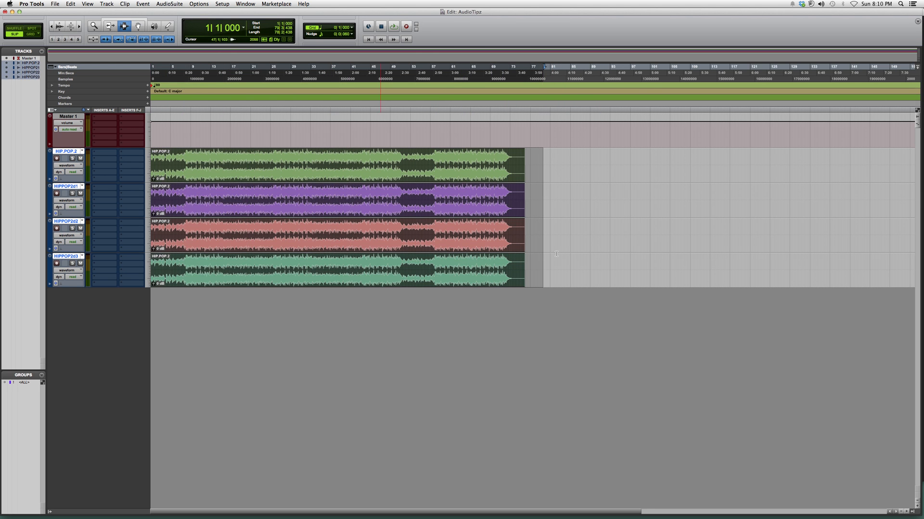
Cut sections out of the three duplicate tracks, leaving gapped regions, and deselect
left_click(368, 200)
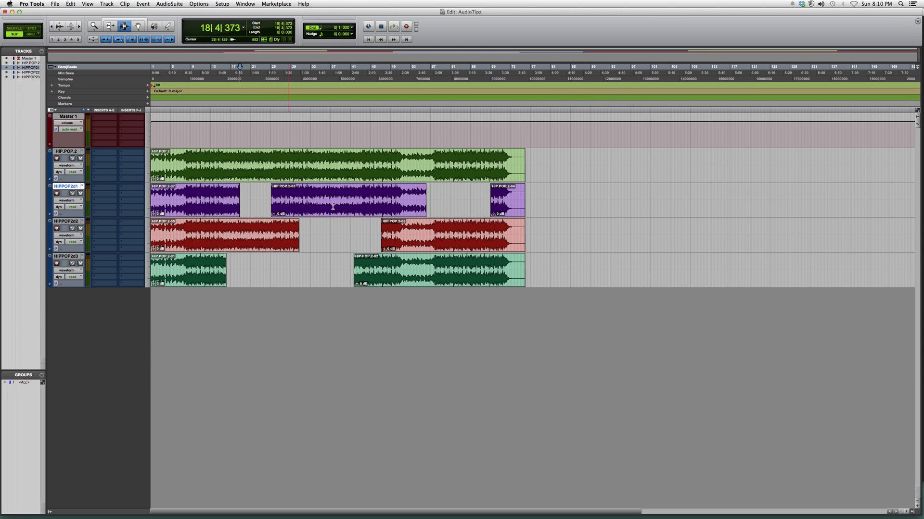
left_click(546, 69)
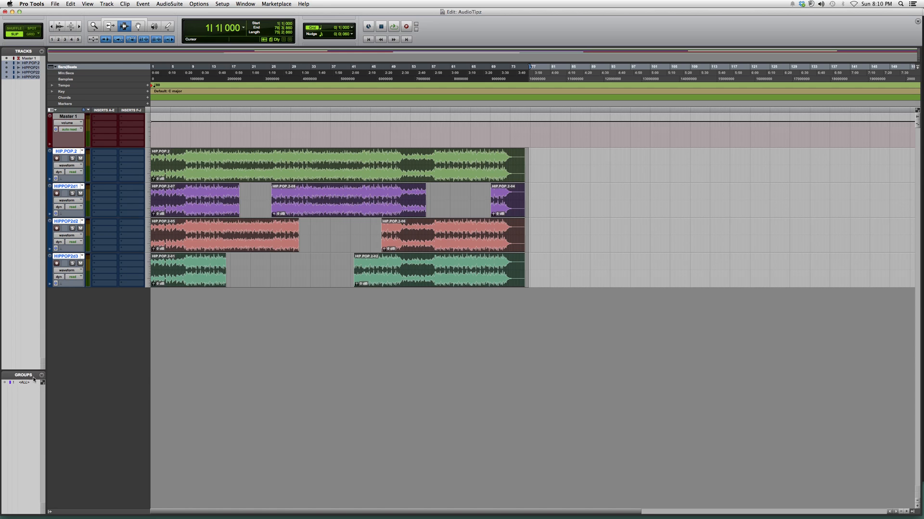
Start a new group from the Groups list with the four vocal tracks as members
left_click(41, 375)
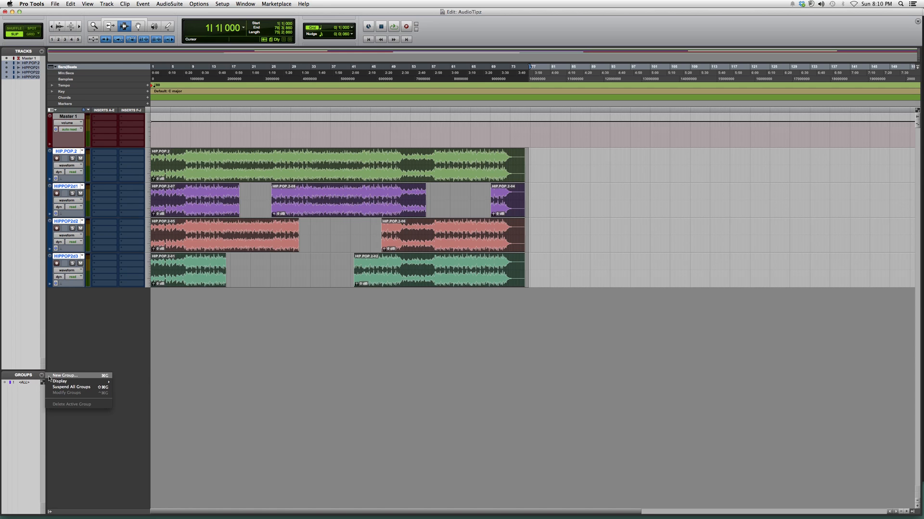
left_click(64, 377)
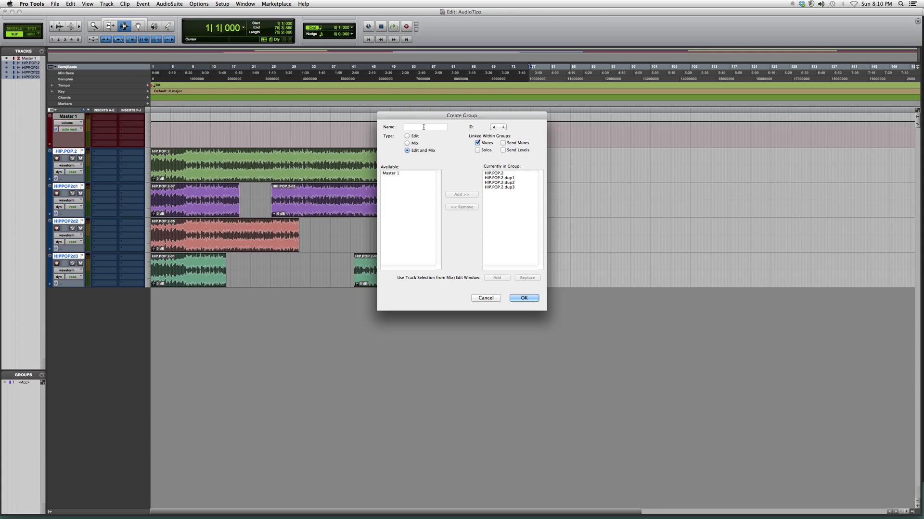
Name the group VERSE 1 as an edit and mix group and create it
type("VERSE")
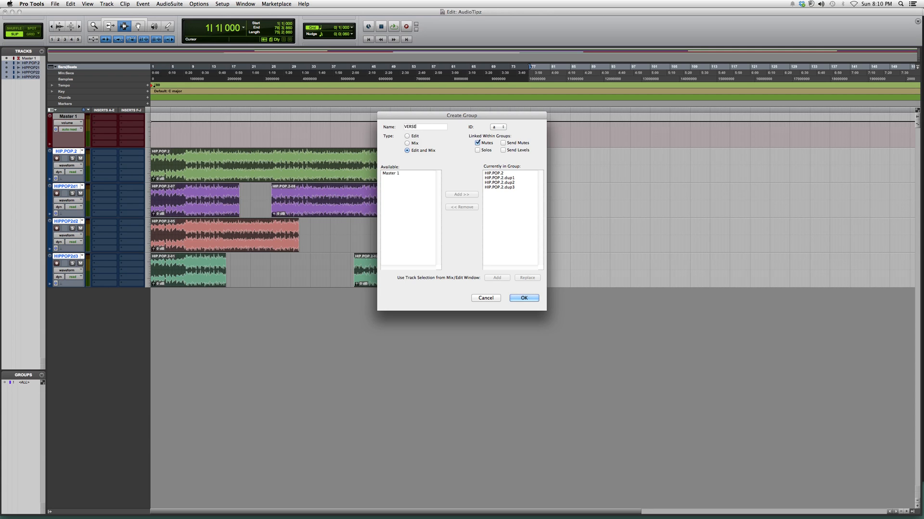
left_click(523, 298)
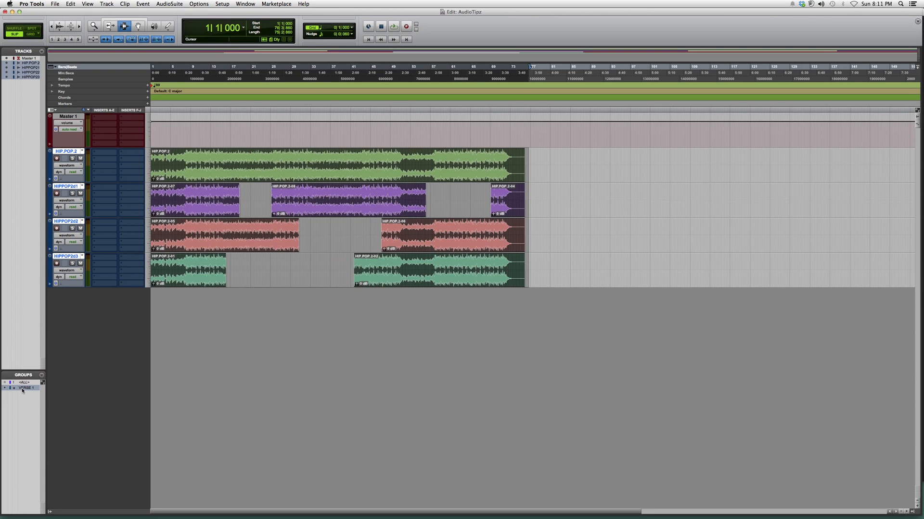
mouse_move(53, 398)
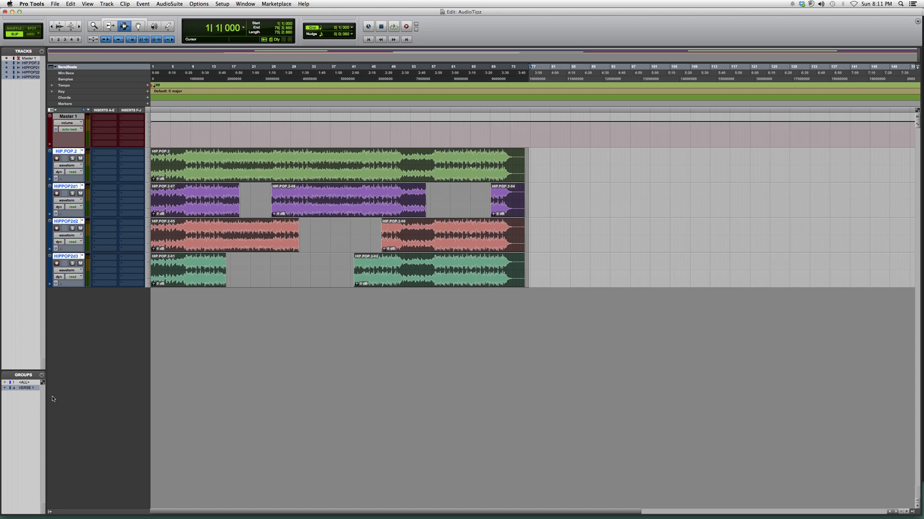
mouse_move(27, 398)
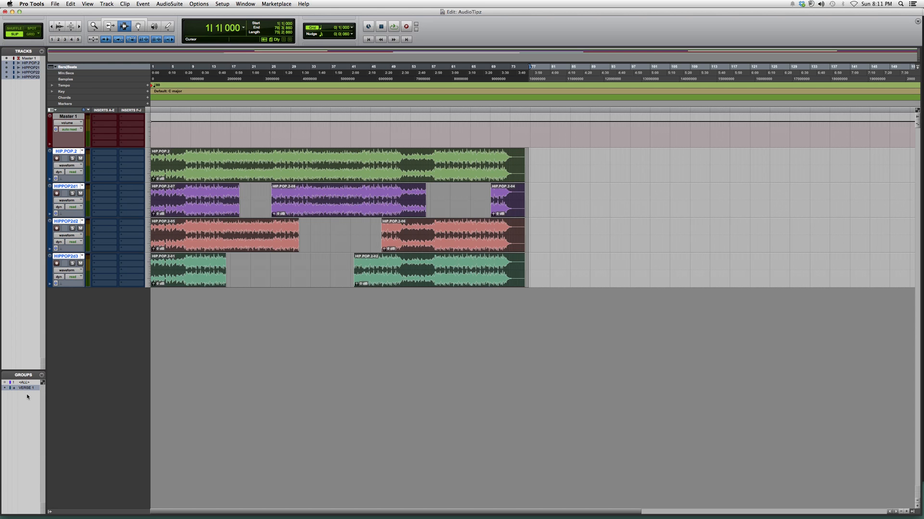
left_click(244, 4)
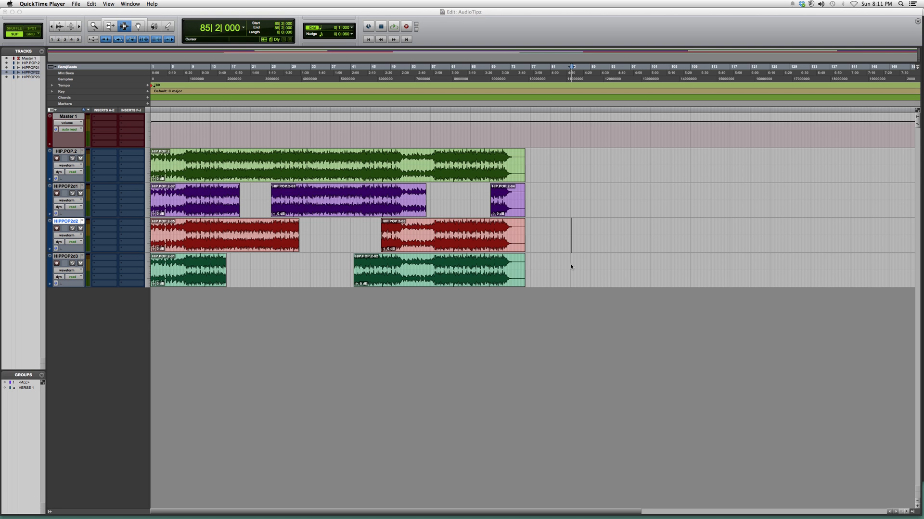
mouse_move(756, 231)
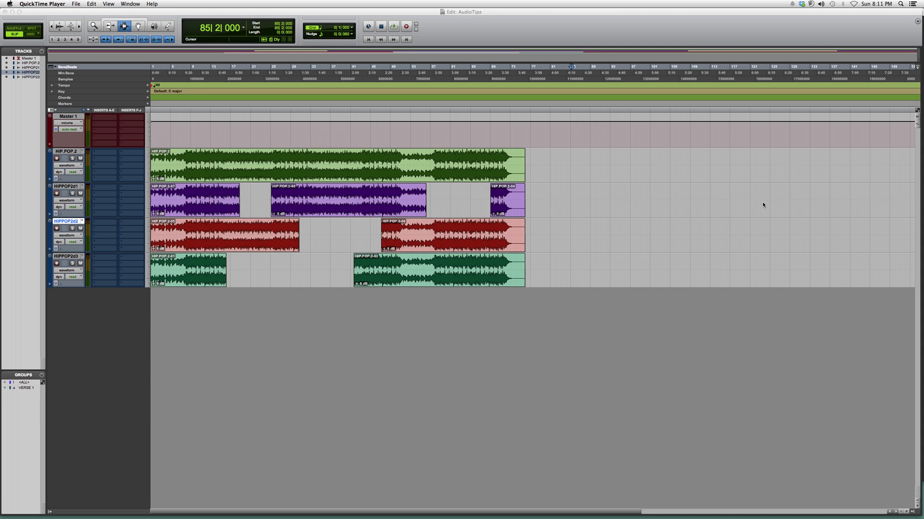
mouse_move(749, 208)
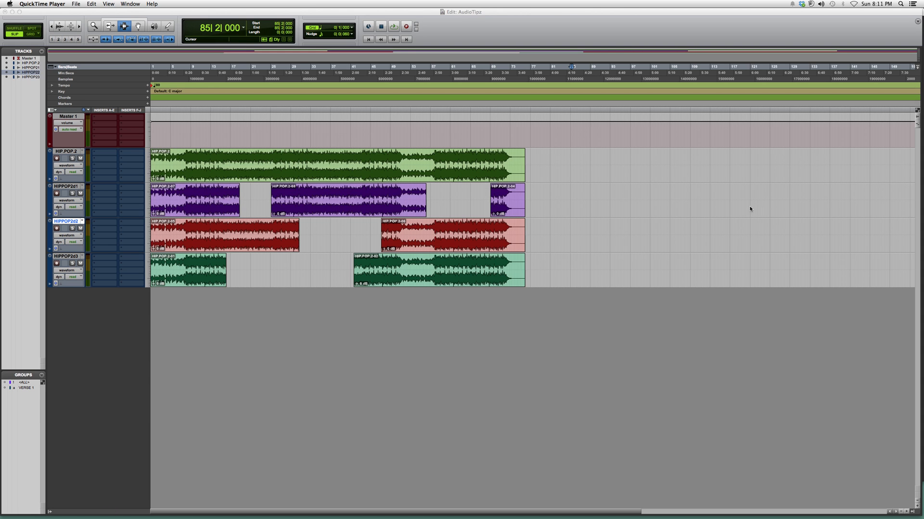